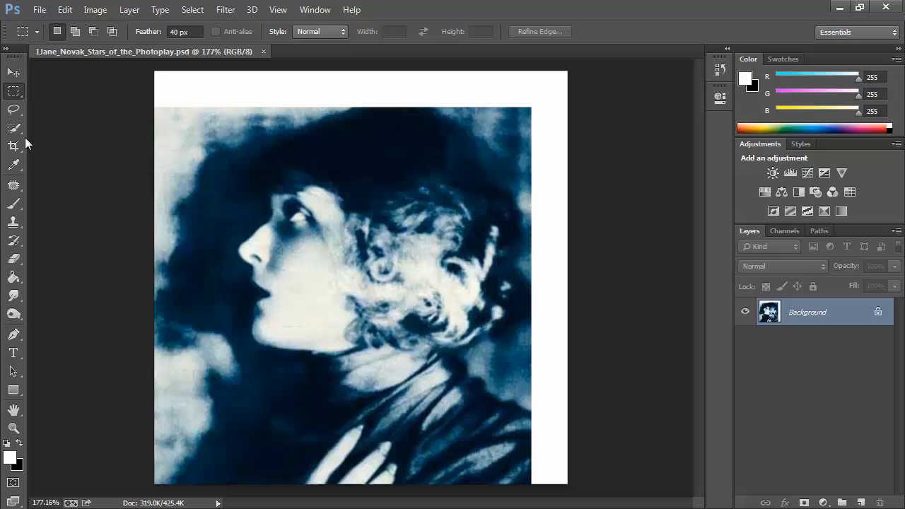
Step: Paint a selection area, then load the saved 'face' channel as the selection
click(12, 128)
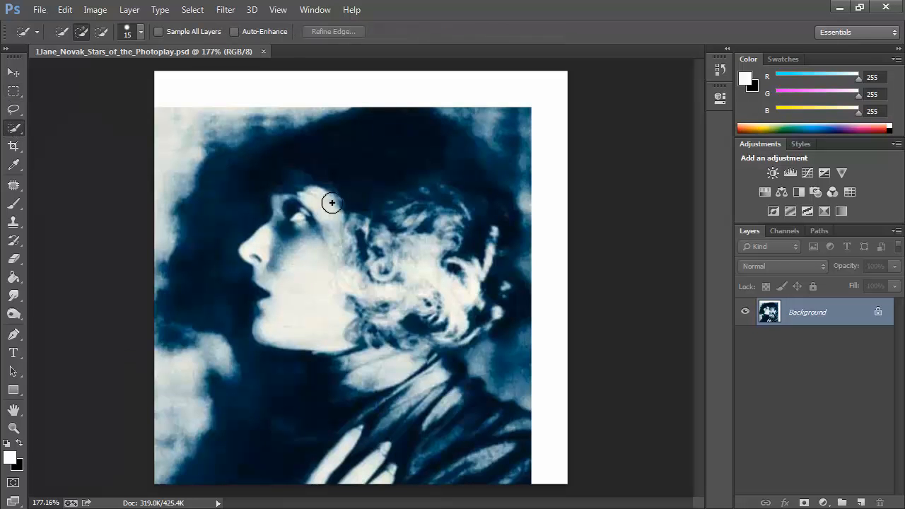
drag(331, 203, 263, 253)
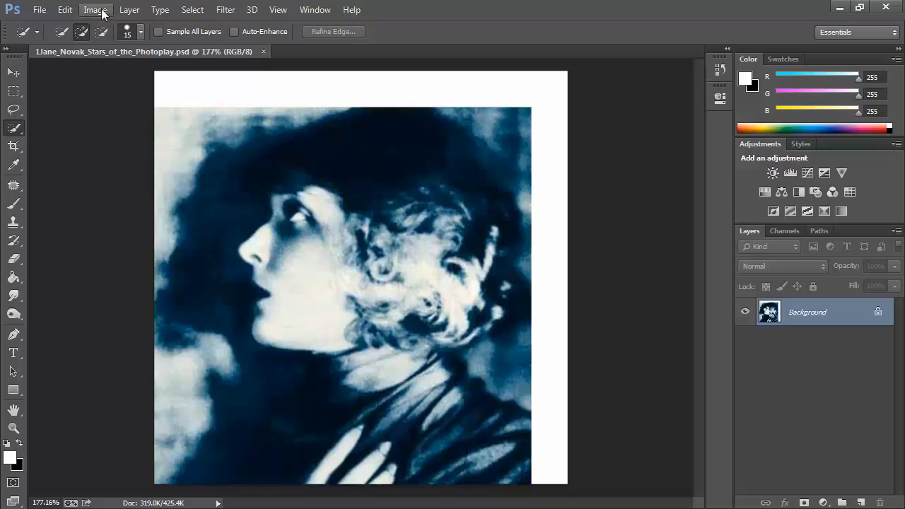
click(192, 10)
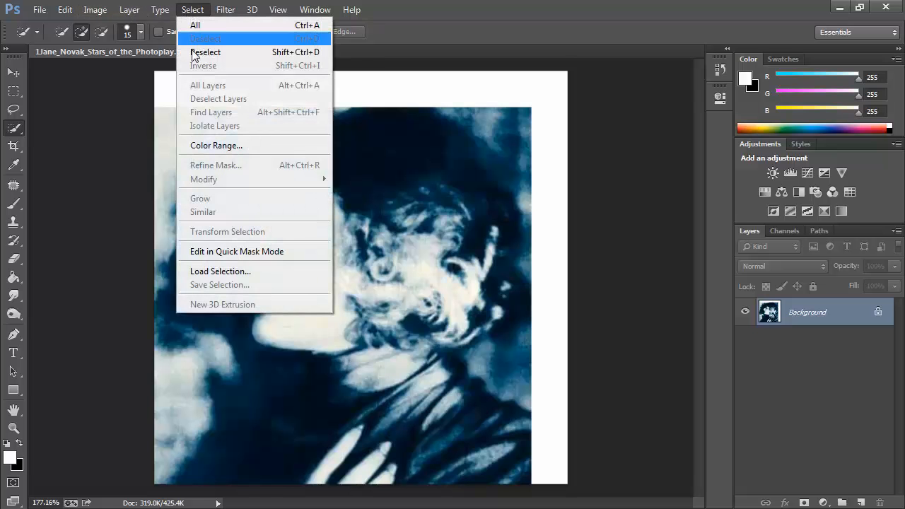
mouse_move(224, 271)
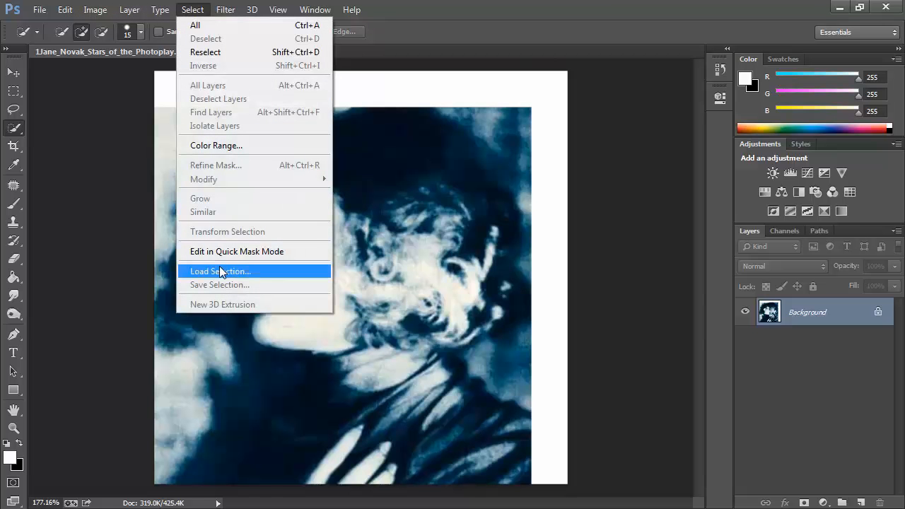
click(221, 270)
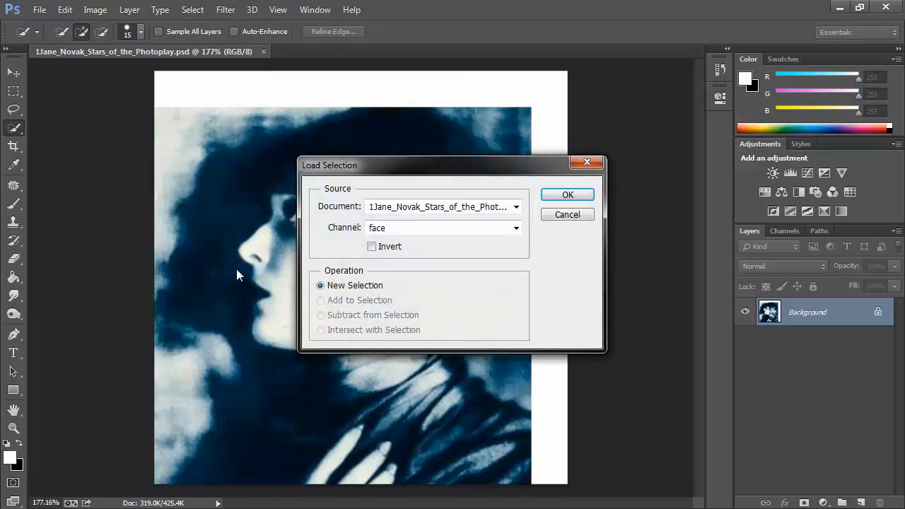
click(568, 195)
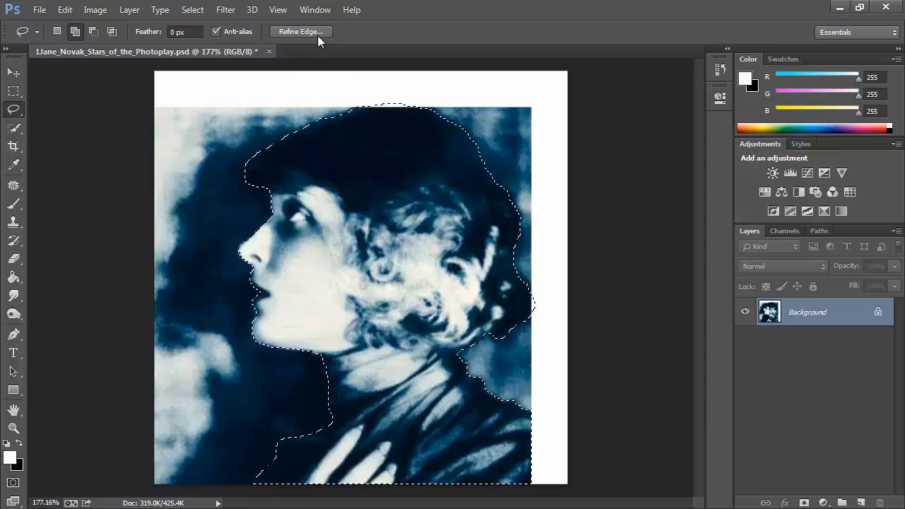
Step: Refine the selection edge with Smooth 3, outputting to a new layer with layer mask
click(300, 31)
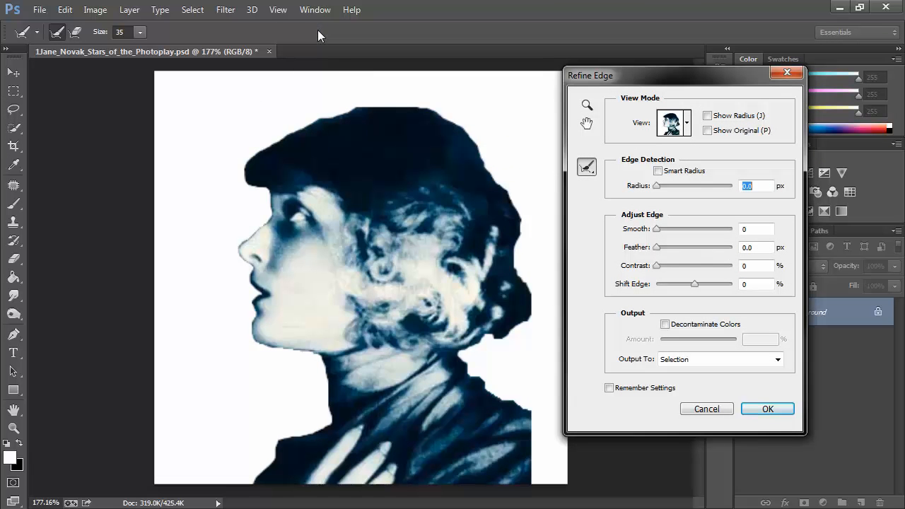
mouse_move(537, 139)
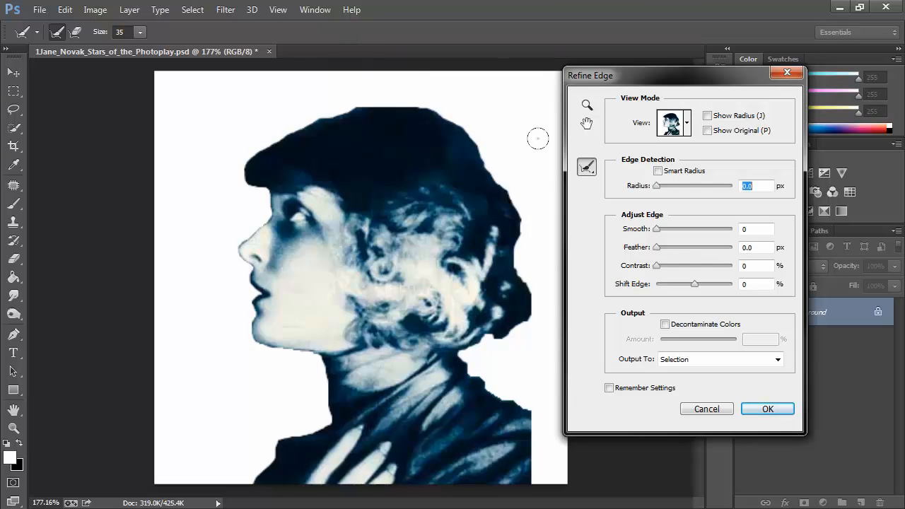
mouse_move(661, 245)
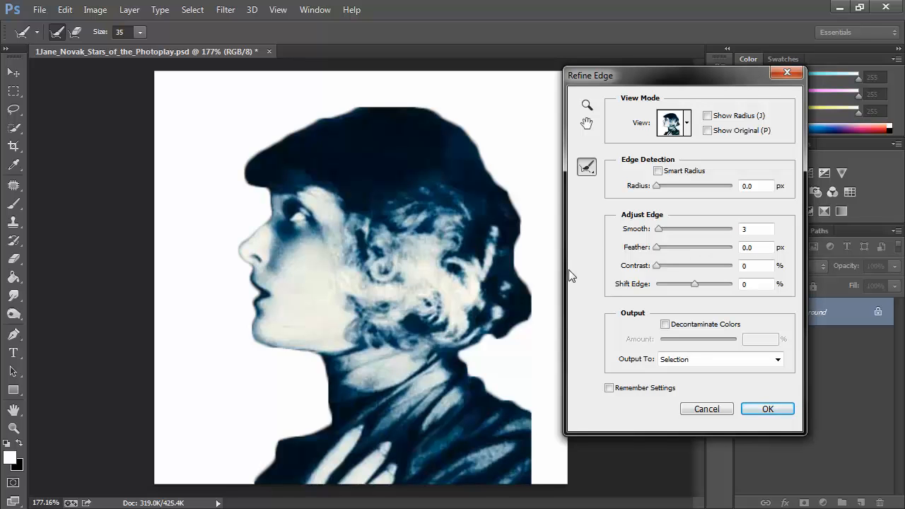
mouse_move(742, 394)
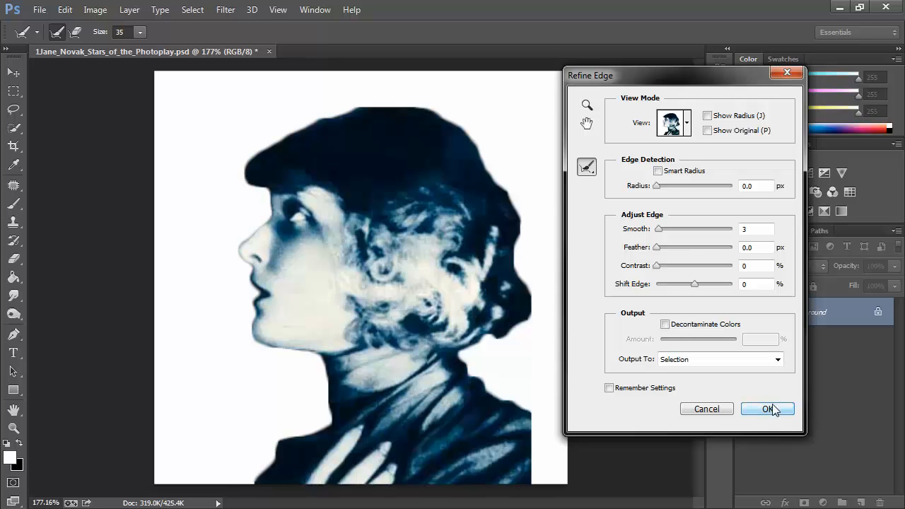
click(778, 360)
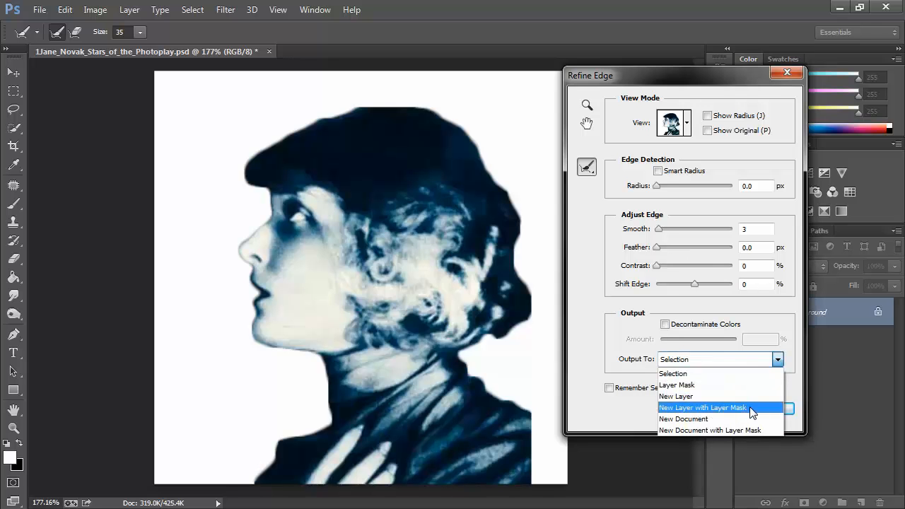
click(702, 407)
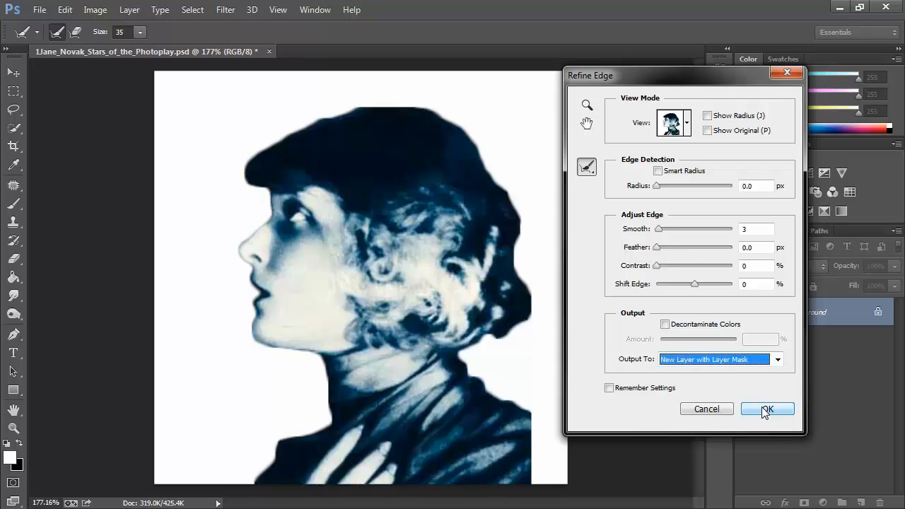
click(767, 409)
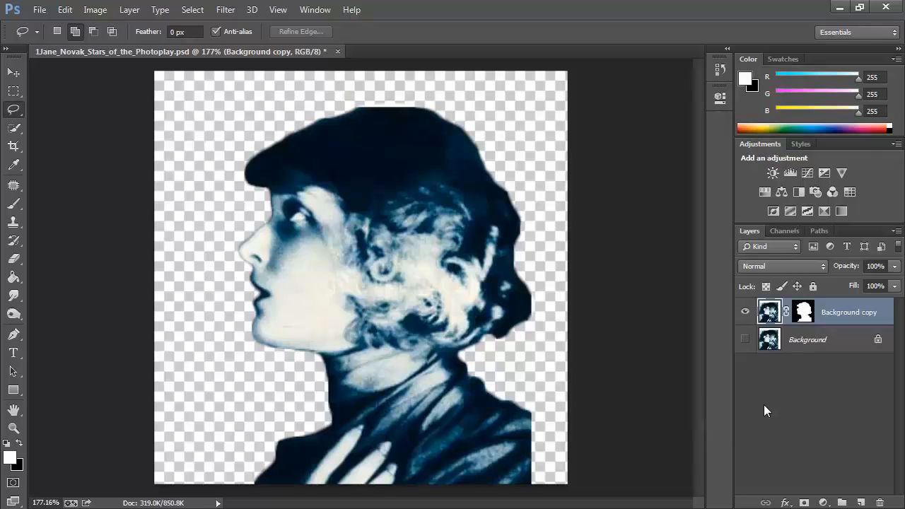
mouse_move(770, 410)
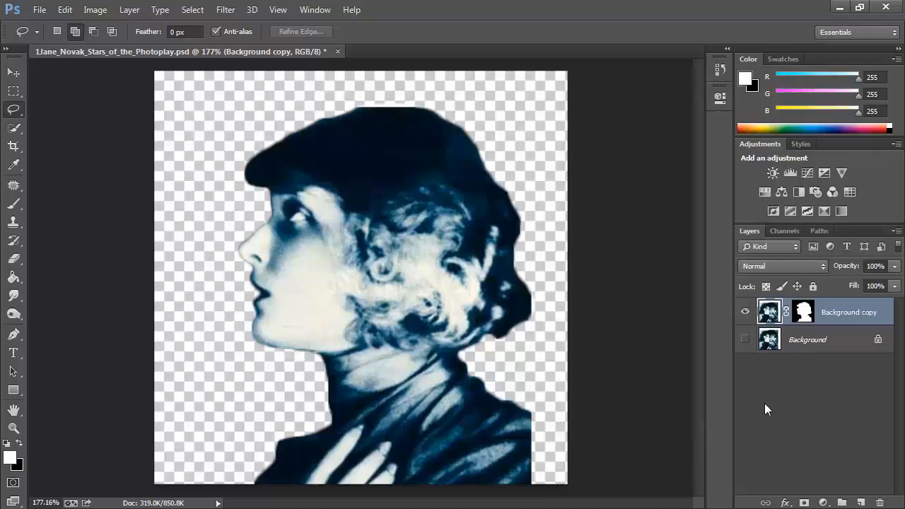
mouse_move(142, 9)
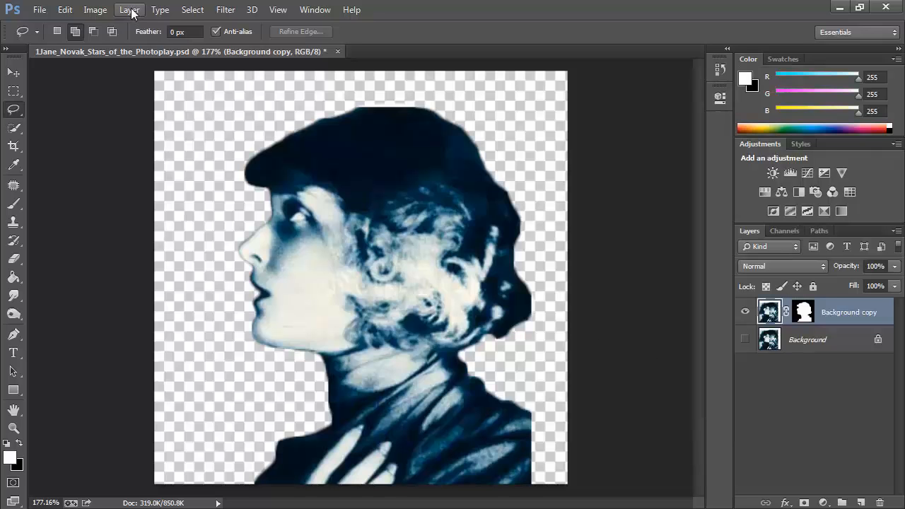
Step: Add a white (#ffffff) Solid Color fill layer named 'background'
click(130, 11)
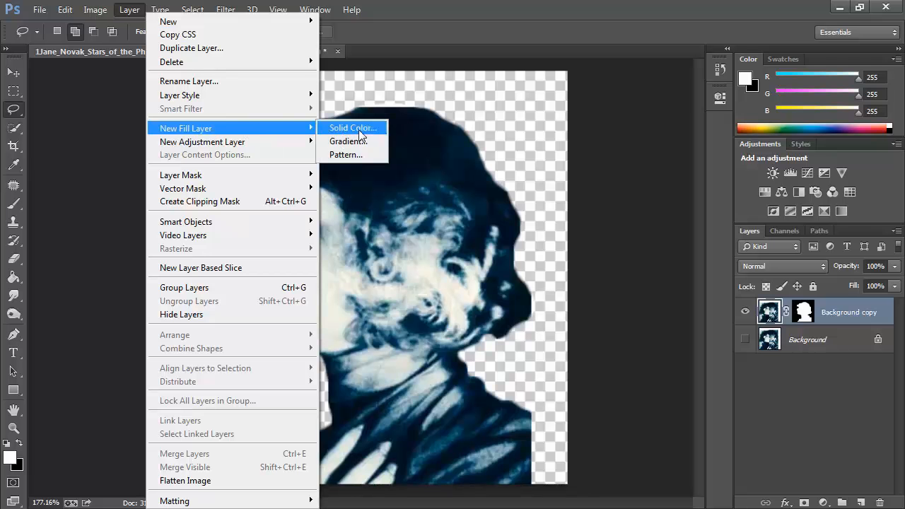
mouse_move(381, 135)
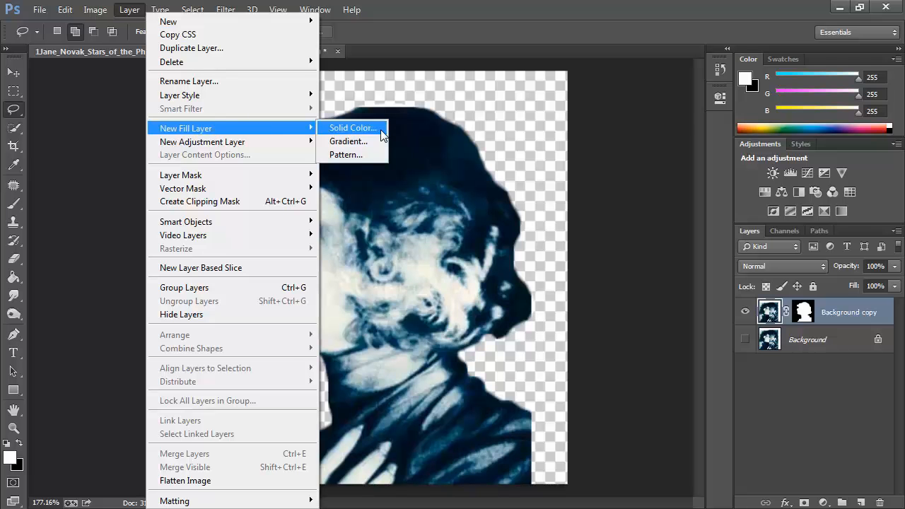
click(351, 128)
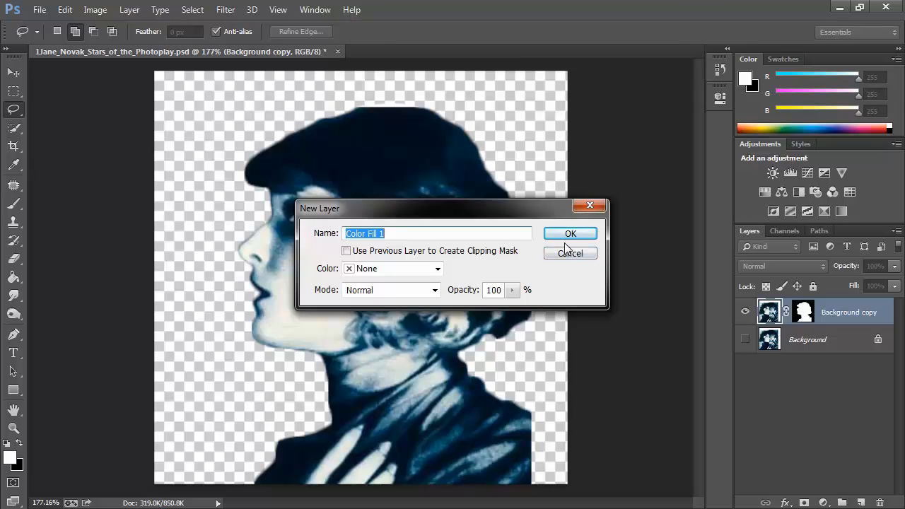
text(back)
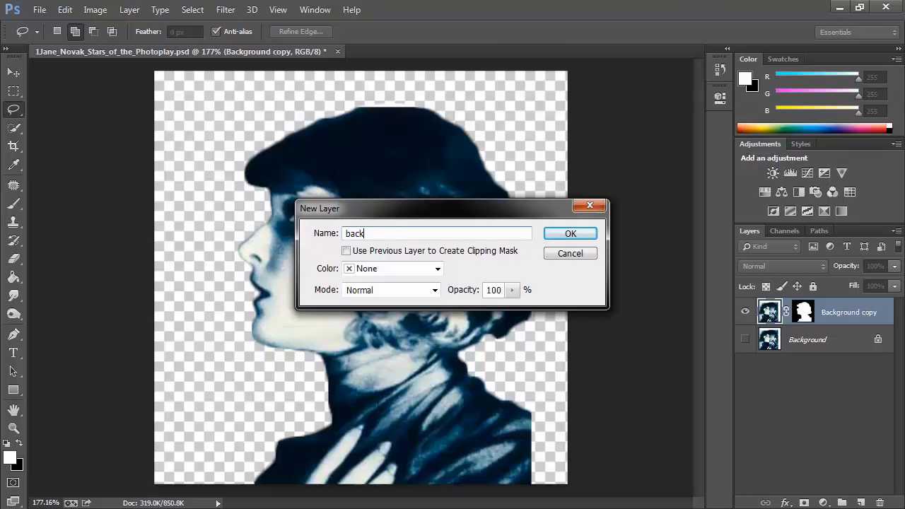
text(ground)
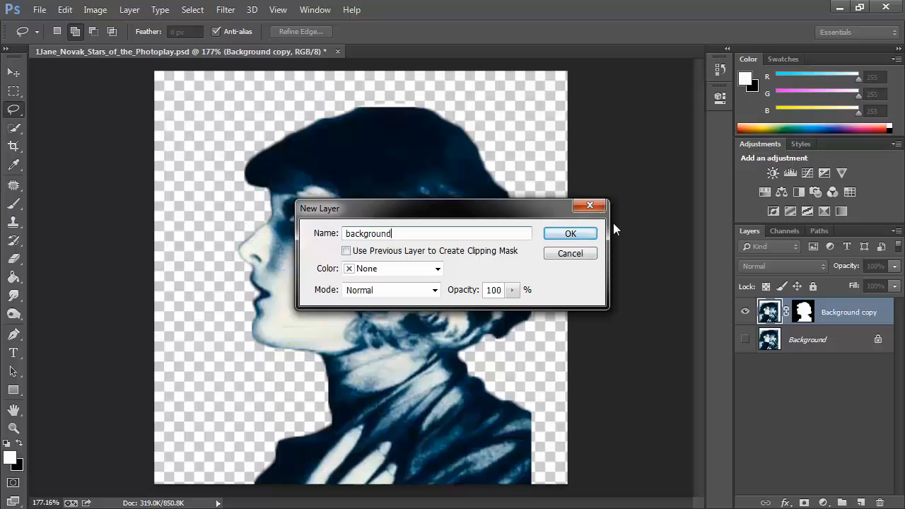
click(570, 233)
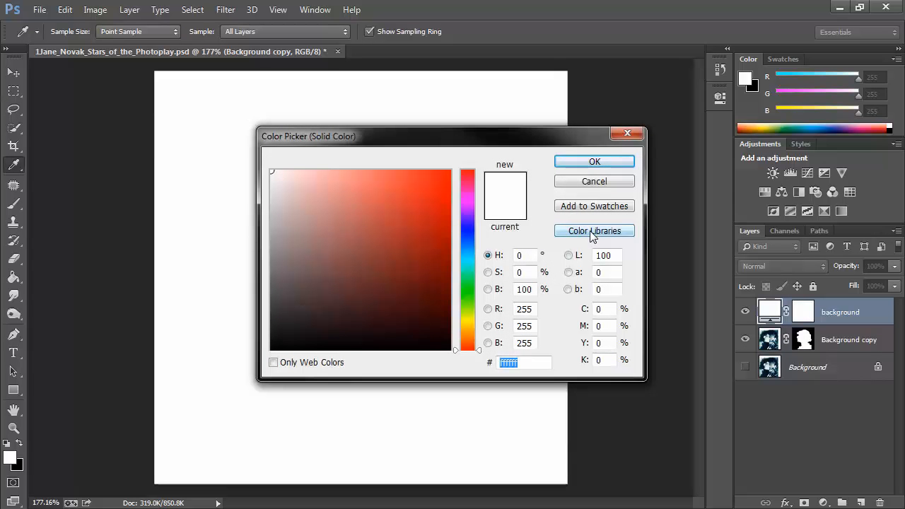
mouse_move(600, 164)
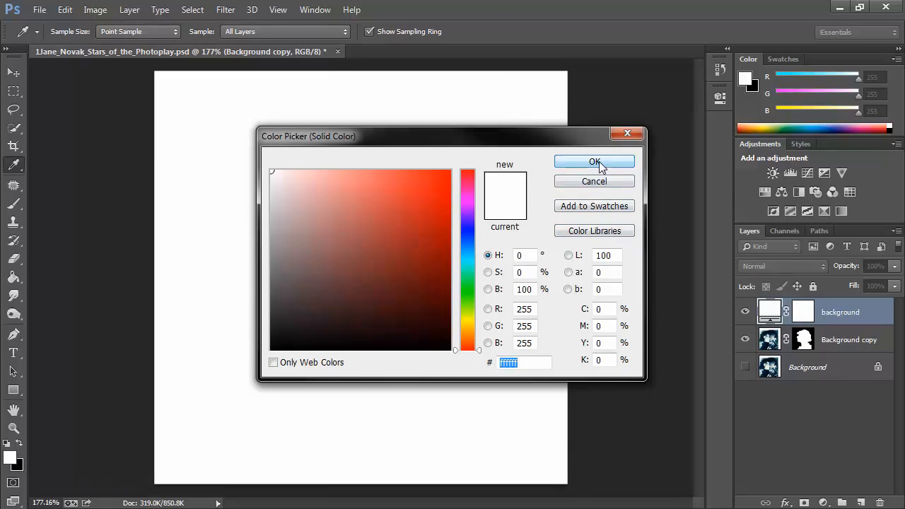
click(594, 161)
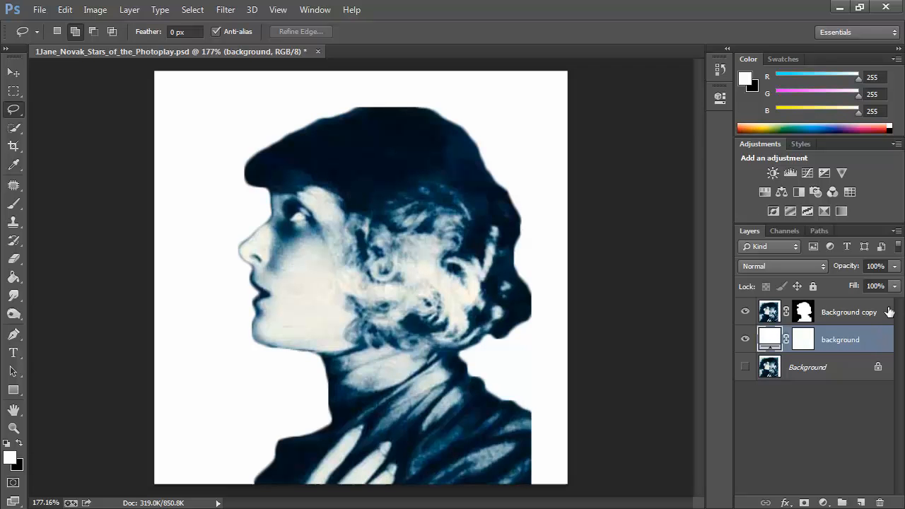
Step: Give the Background copy layer a black (000000) Color Overlay style
click(849, 312)
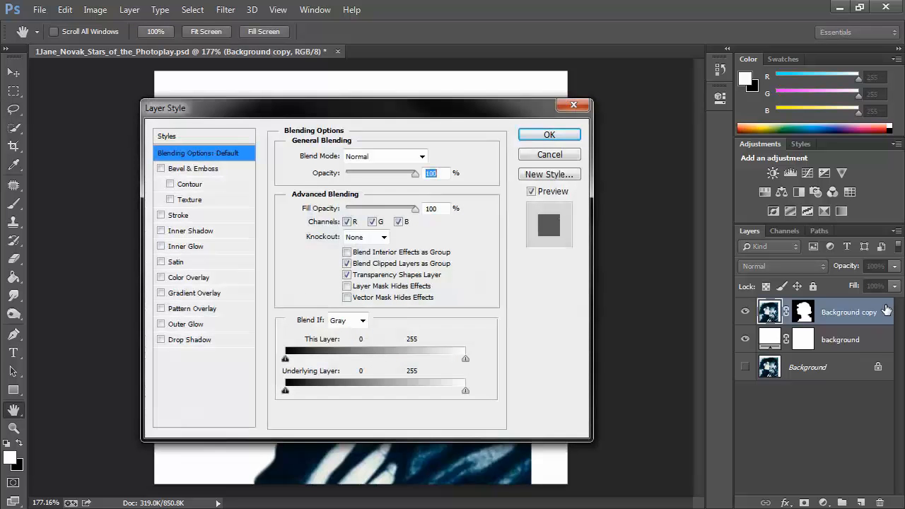
mouse_move(217, 275)
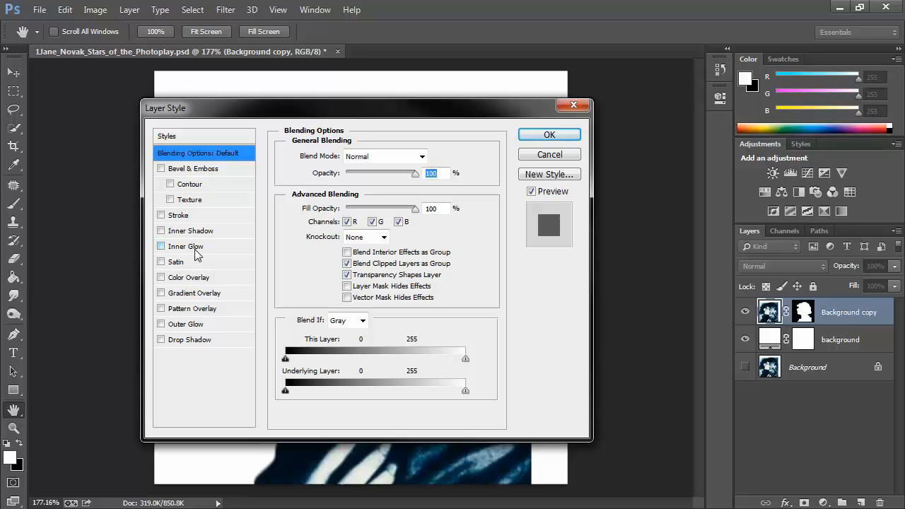
mouse_move(194, 277)
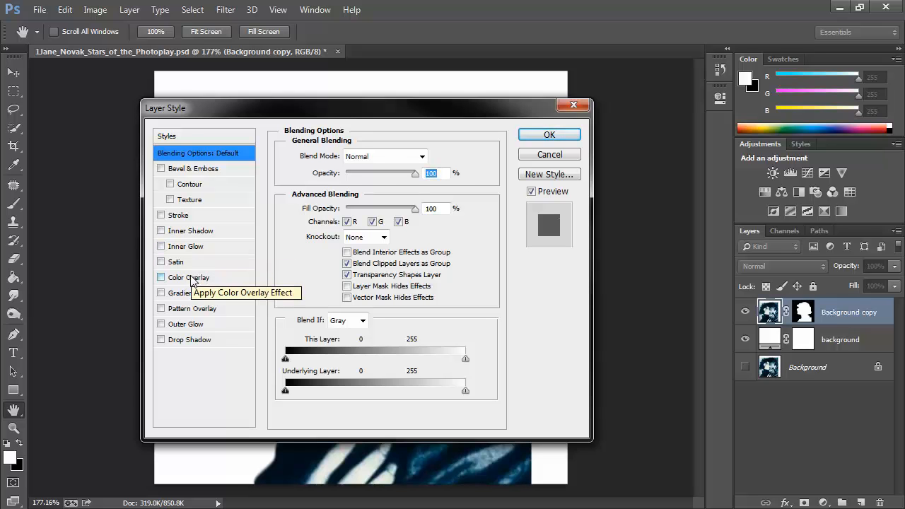
click(161, 277)
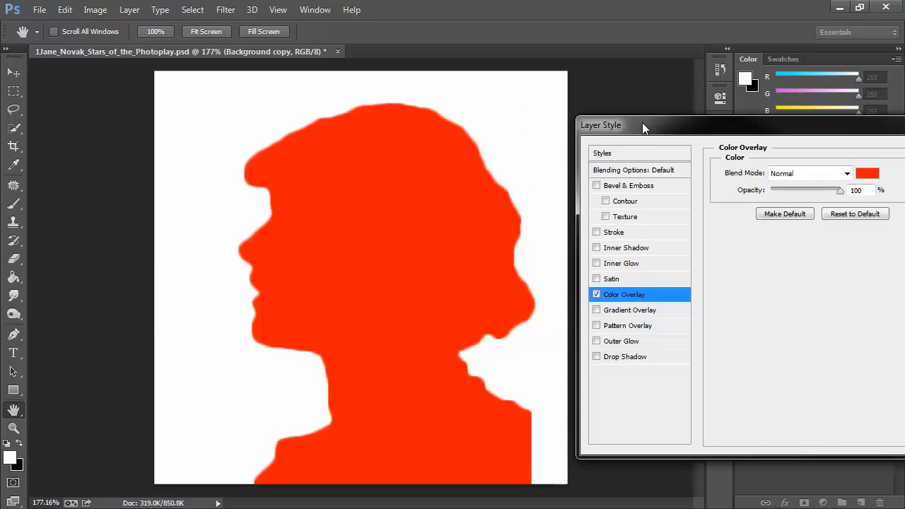
drag(643, 125, 452, 125)
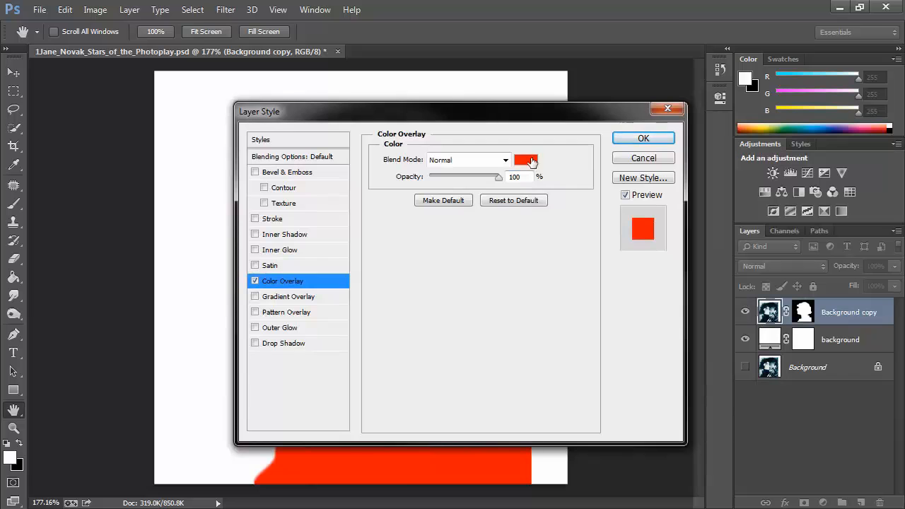
click(525, 160)
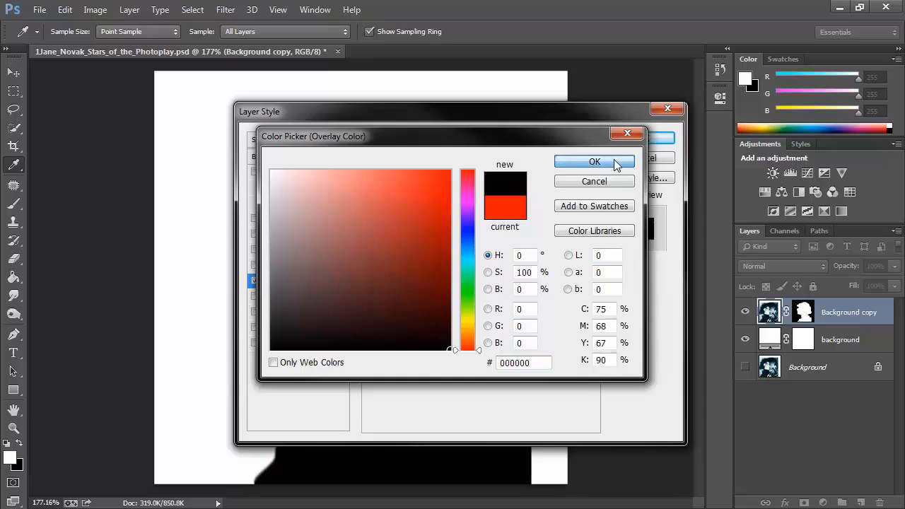
click(594, 161)
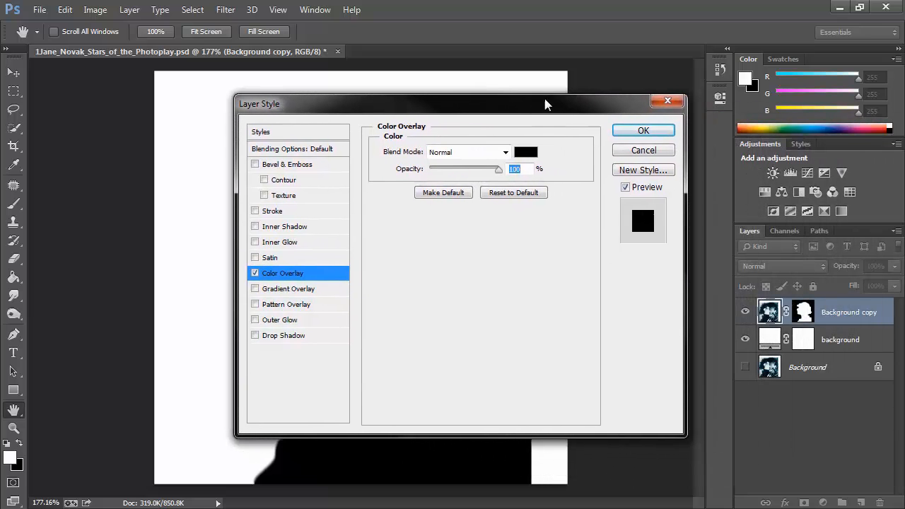
click(643, 130)
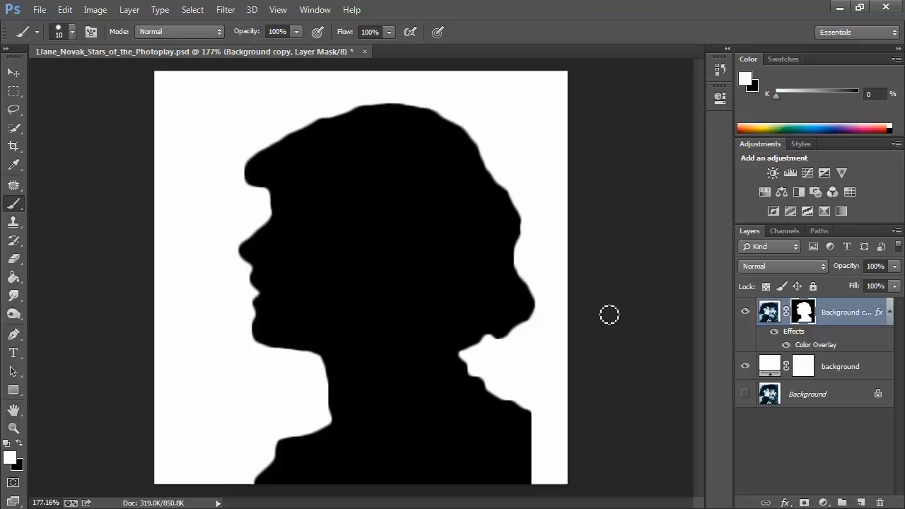
mouse_move(804, 312)
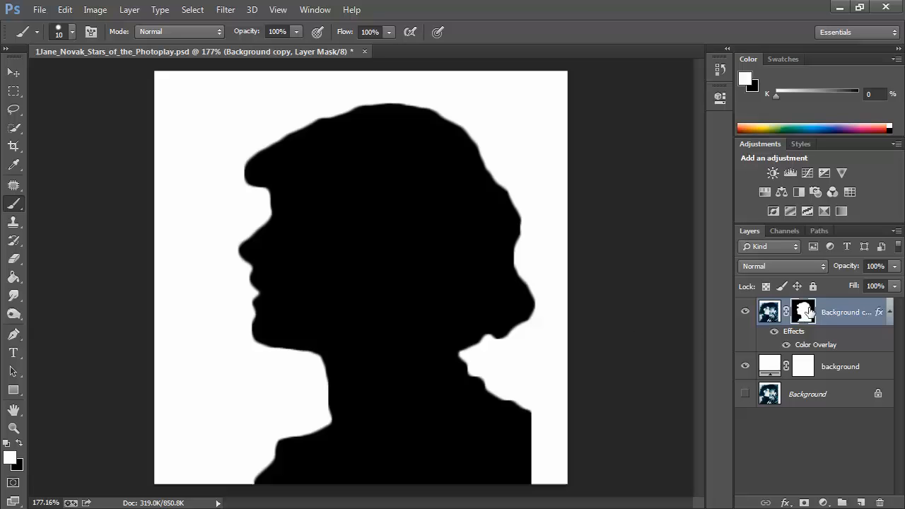
mouse_move(821, 319)
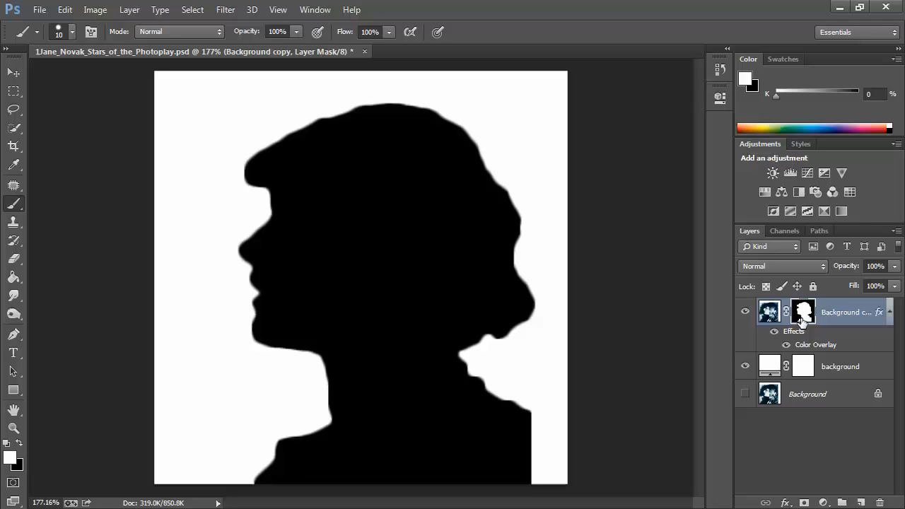
mouse_move(151, 283)
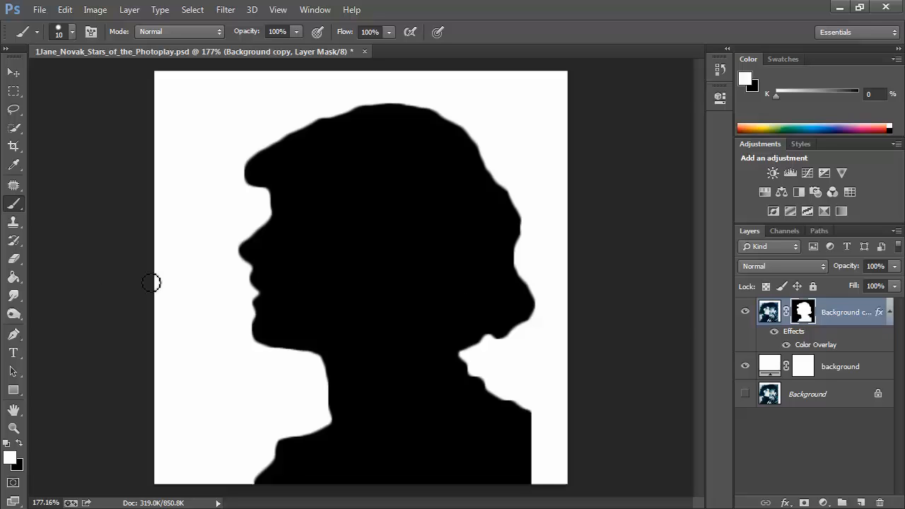
mouse_move(14, 204)
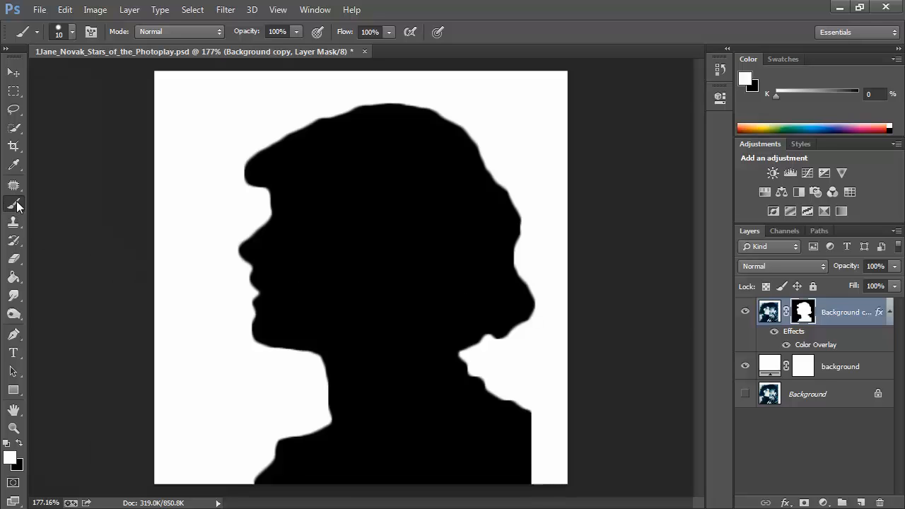
mouse_move(14, 204)
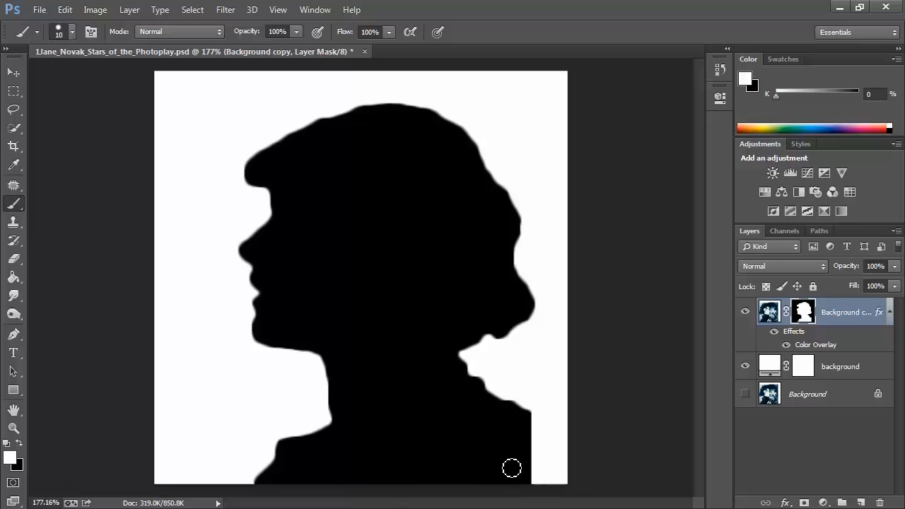
mouse_move(532, 426)
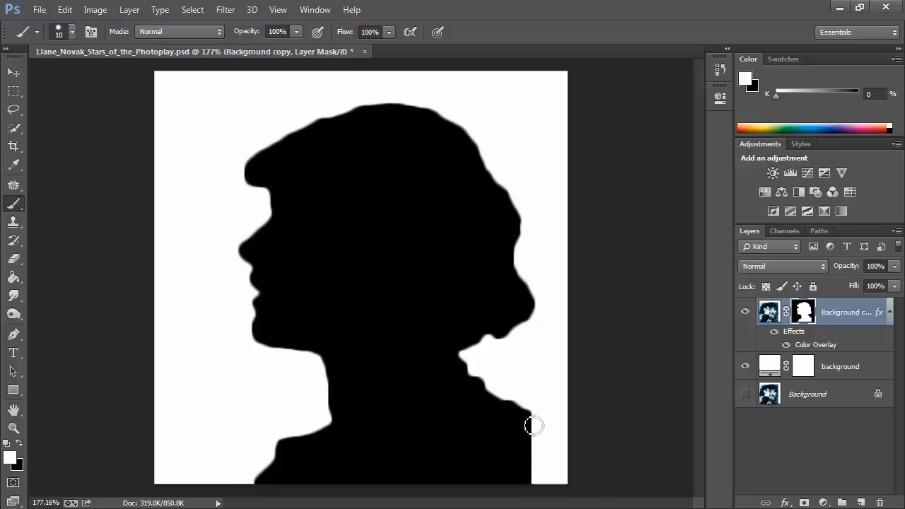
mouse_move(532, 430)
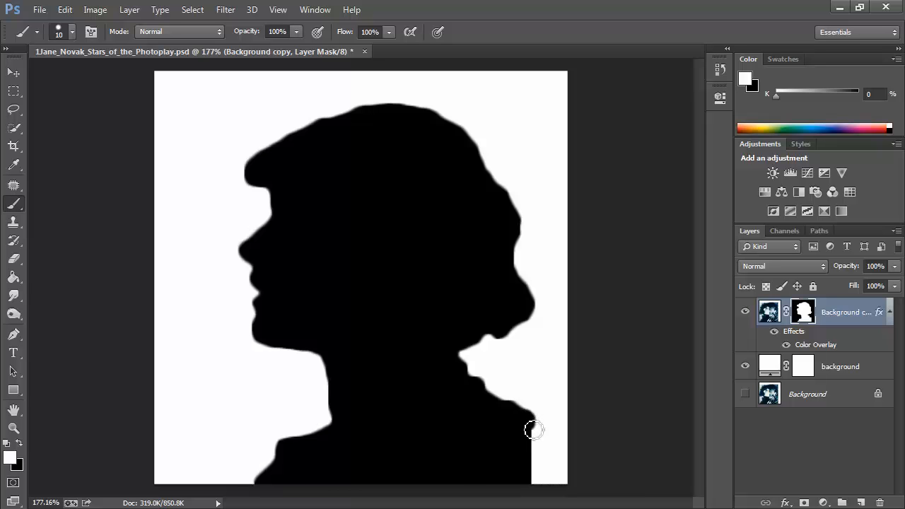
Step: Paint white on the layer mask to extend the right shoulder to the lower-right corner
drag(534, 429, 554, 485)
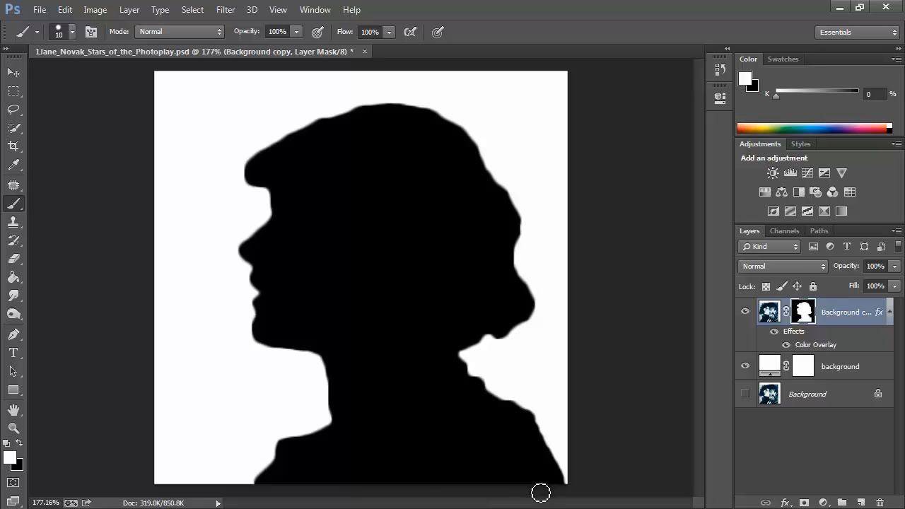
mouse_move(441, 486)
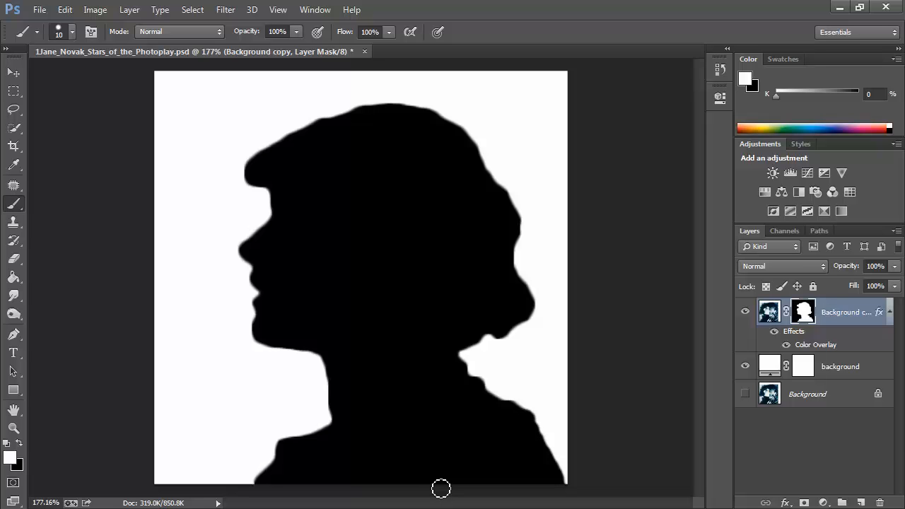
mouse_move(603, 438)
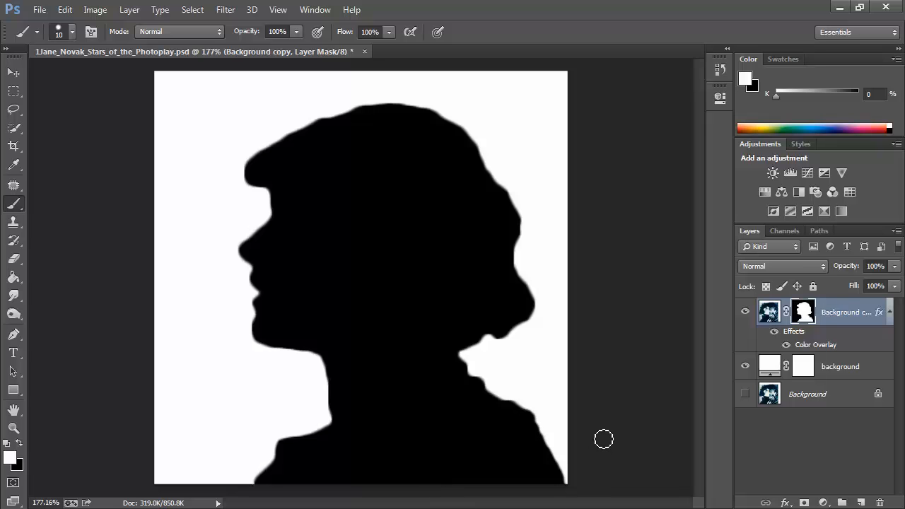